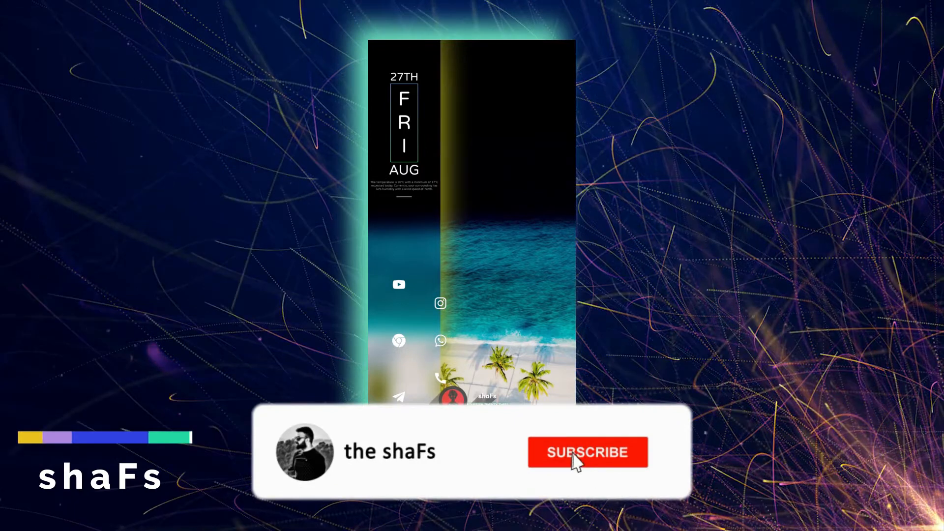
# - Launch the Settings app from the home screen
pyautogui.click(587, 452)
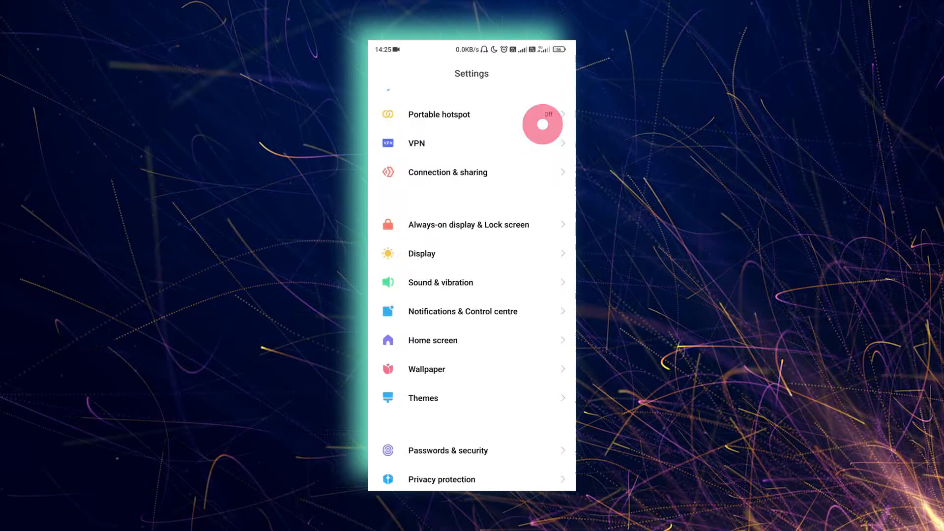
# - Go to Special features, then Video toolbox in Settings to reach the managed video apps
pyautogui.scroll(-3)
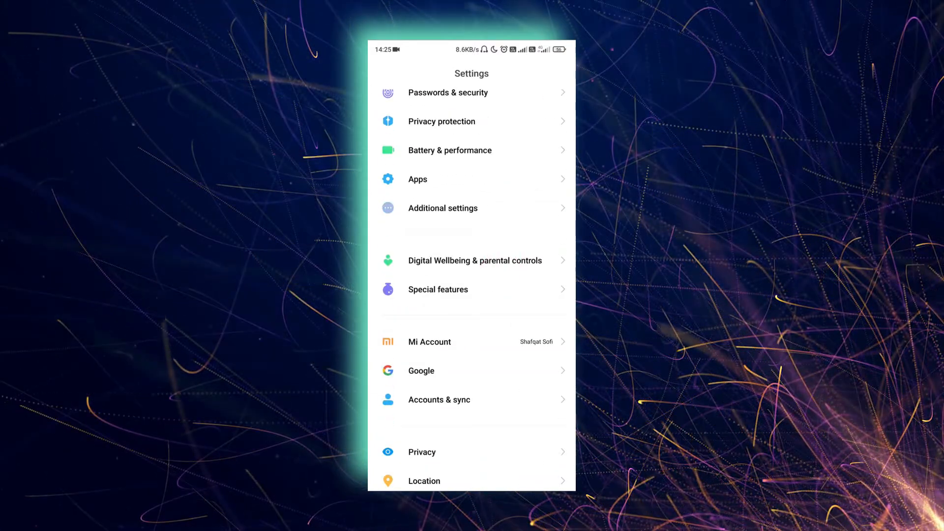
pyautogui.click(437, 289)
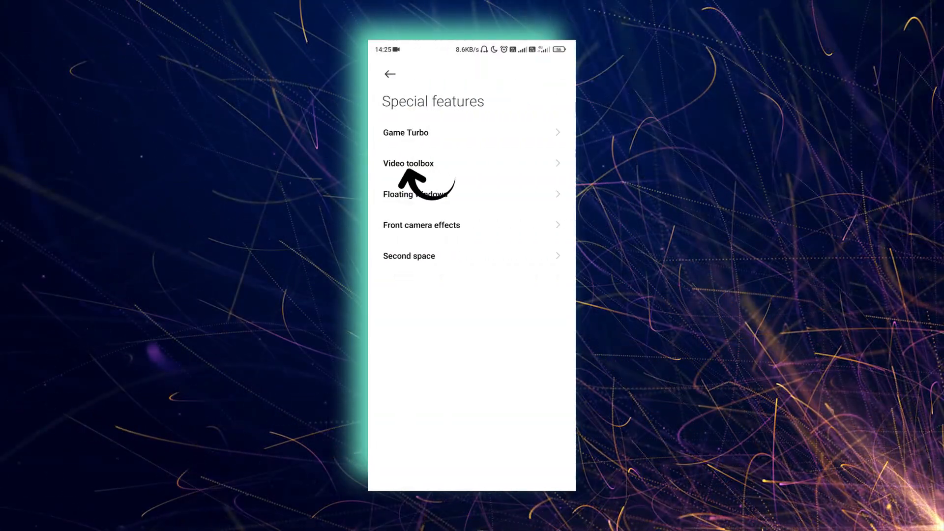
pyautogui.click(408, 163)
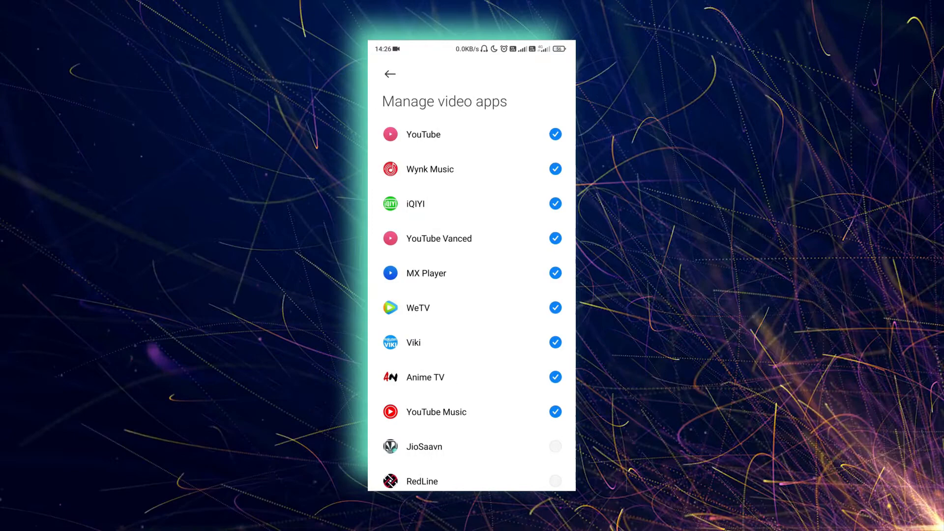
pyautogui.scroll(-3)
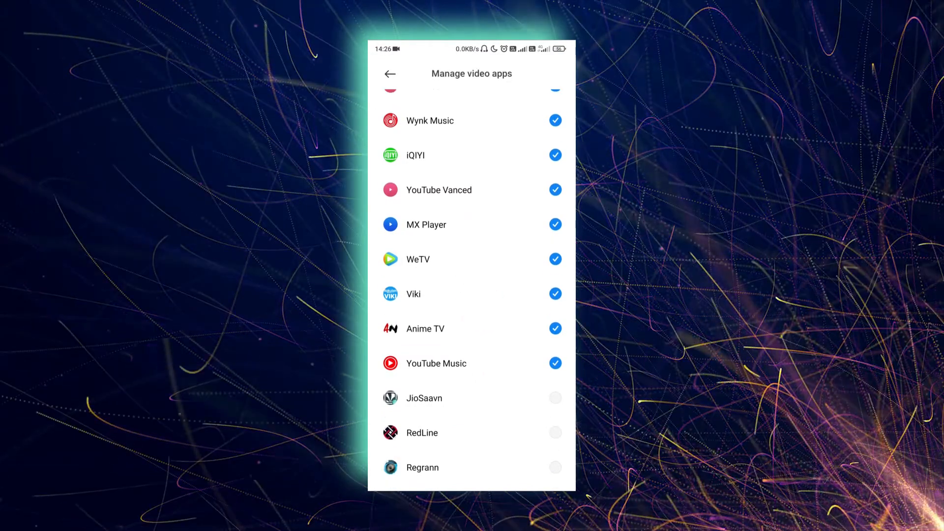
pyautogui.scroll(-3)
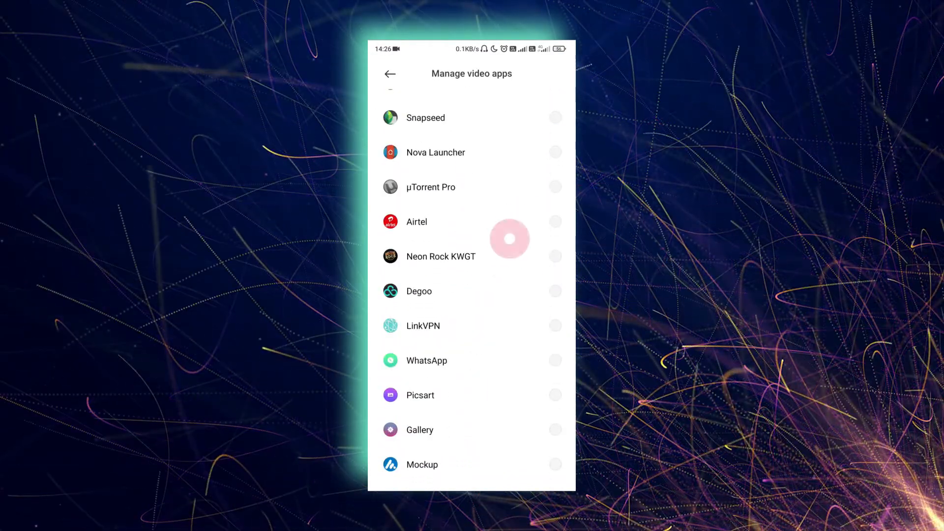
pyautogui.scroll(3)
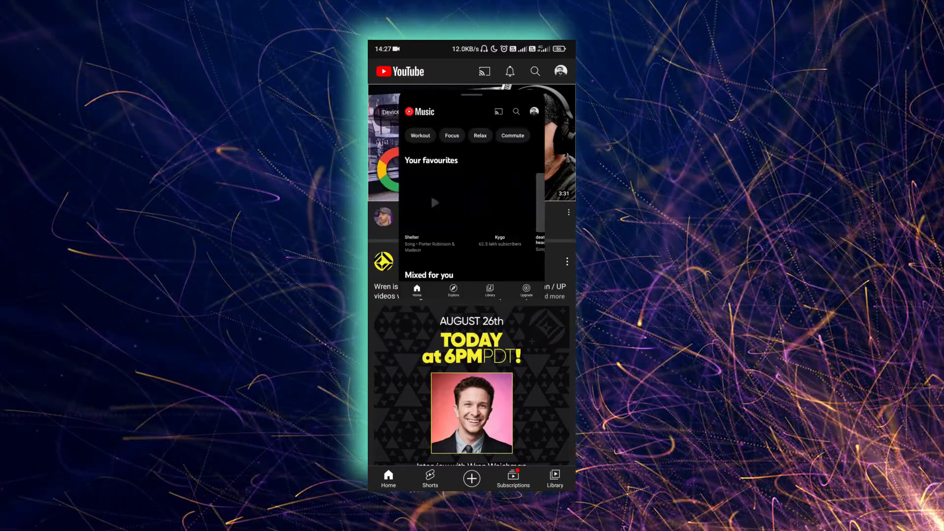
# - Scroll up and select an item in the YouTube Music floating window
pyautogui.scroll(3)
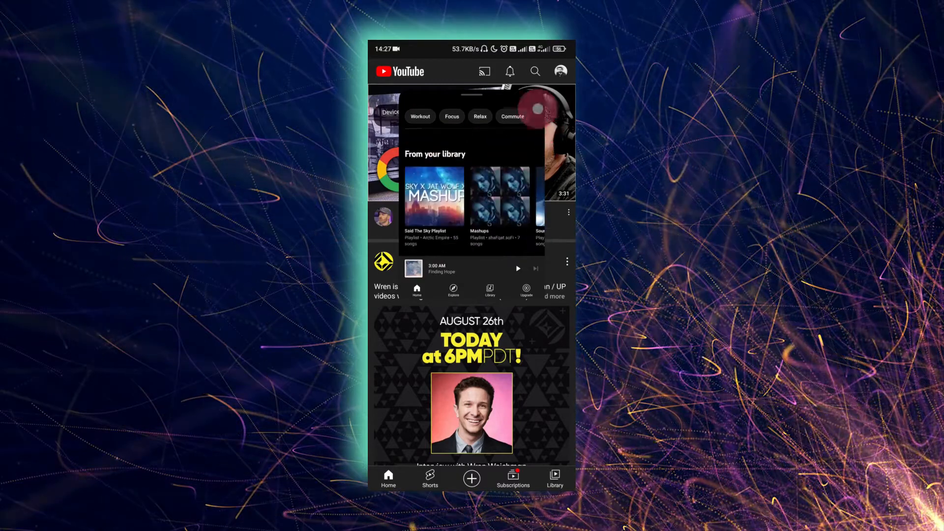
pyautogui.click(448, 268)
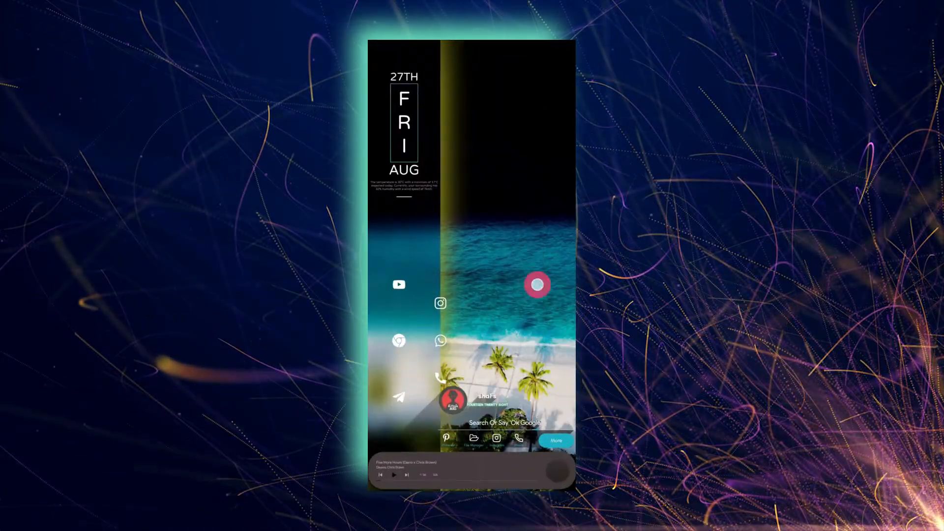
# - Return to the home screen, leaving the YouTube Music mini player showing the track
pyautogui.click(537, 284)
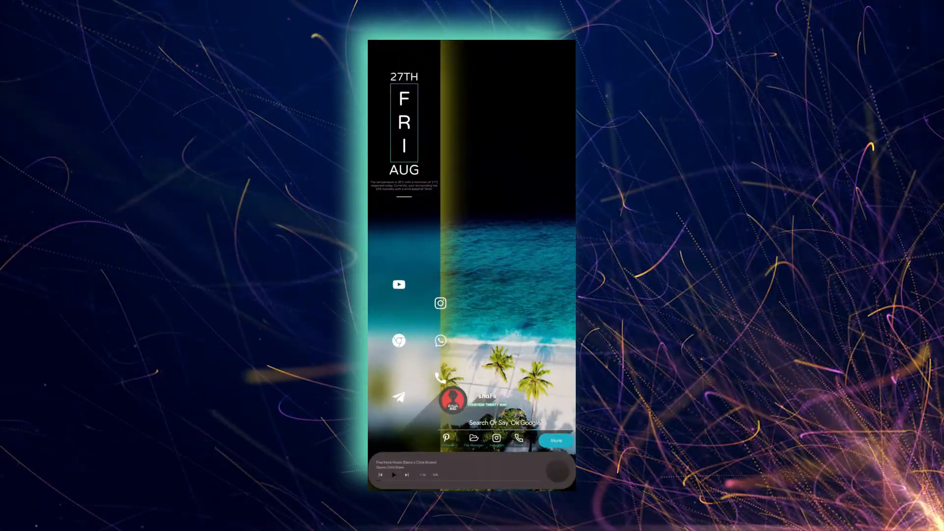